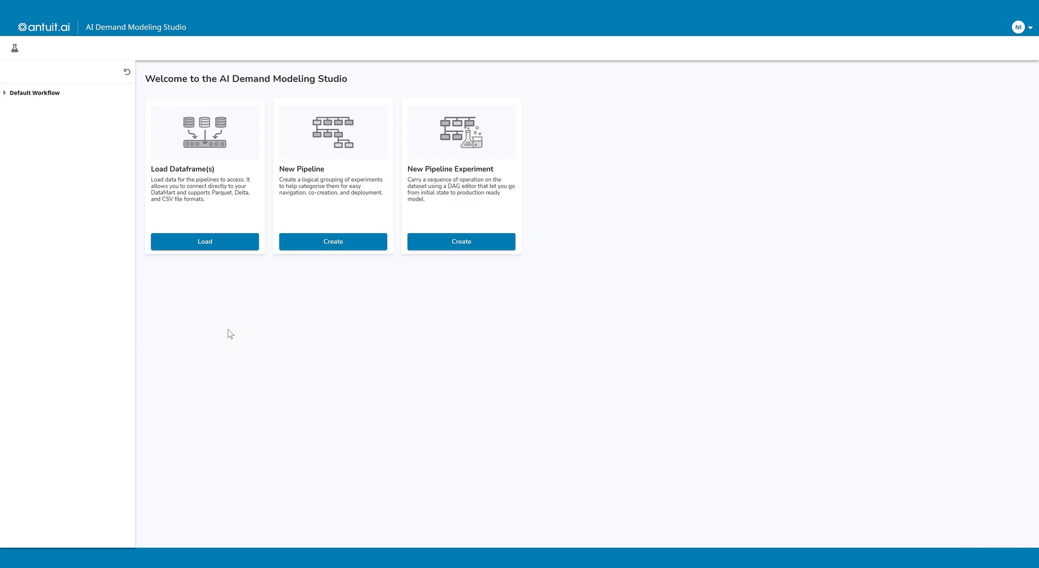
mouse_move(16, 105)
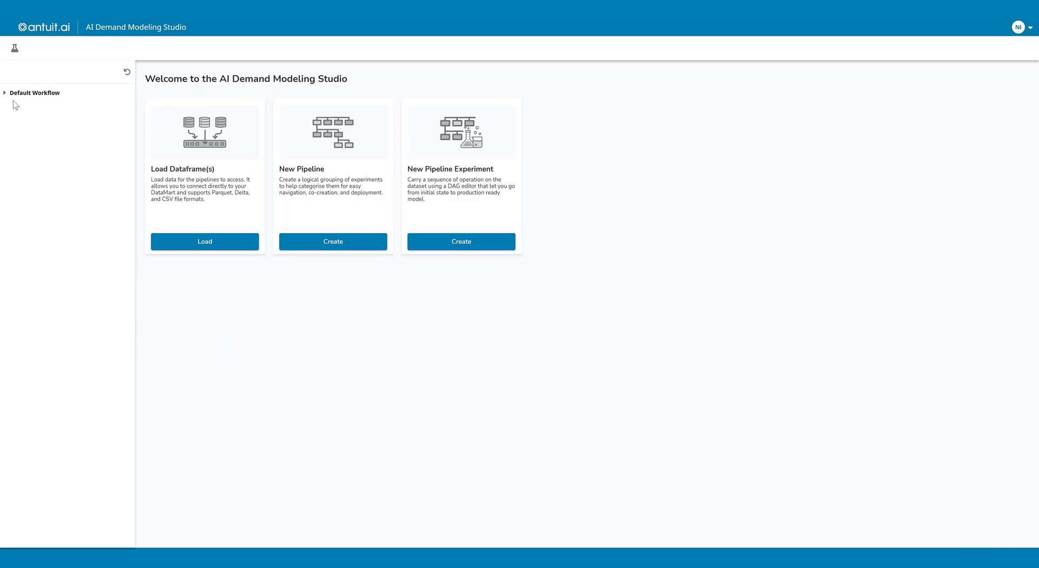
Expand Default Workflow and Launch Demo to reach the BASIC-TIME-SERIES experiment's DAG
left_click(34, 93)
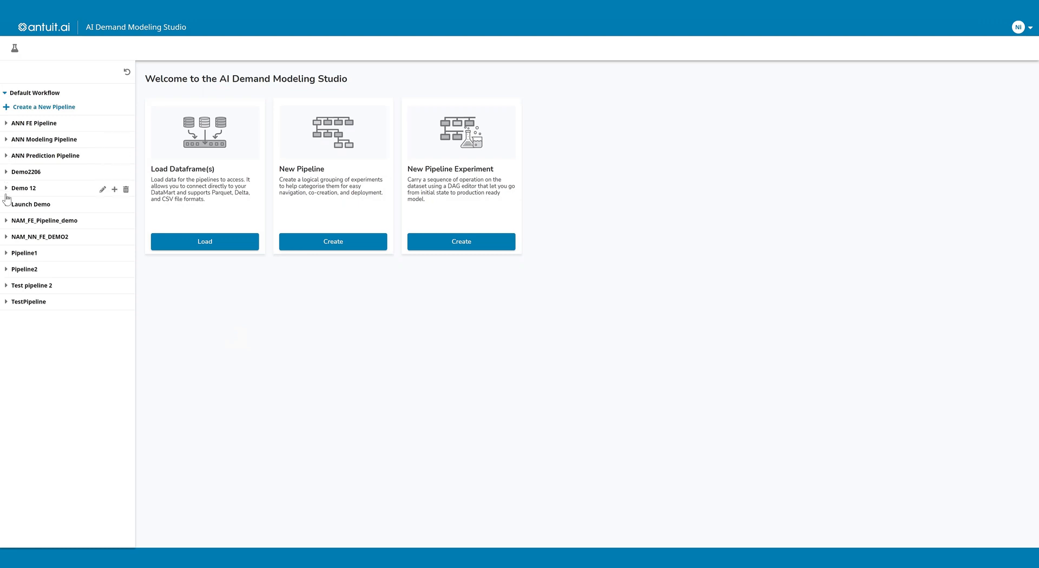
left_click(31, 203)
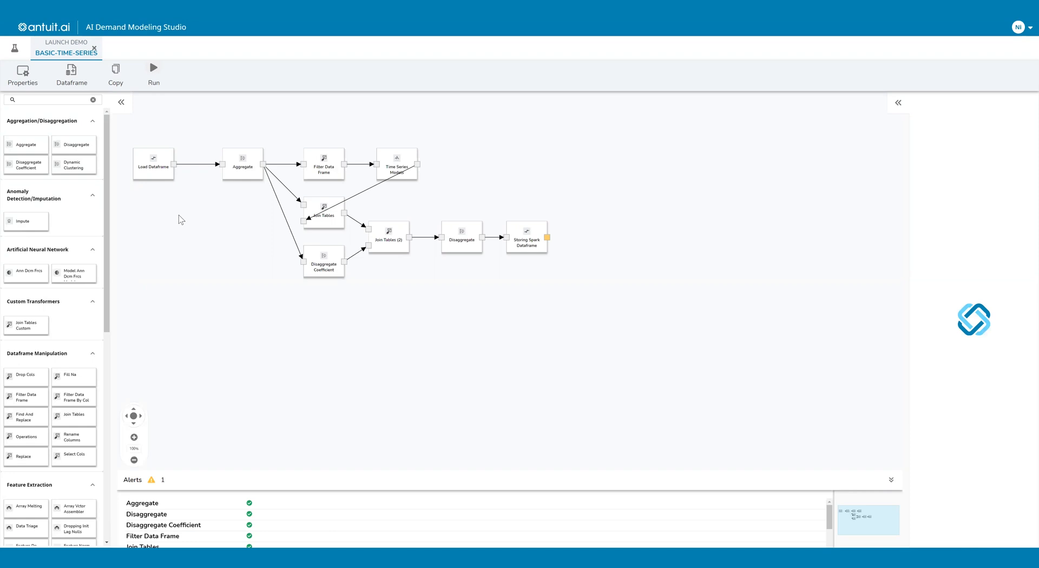
mouse_move(125, 157)
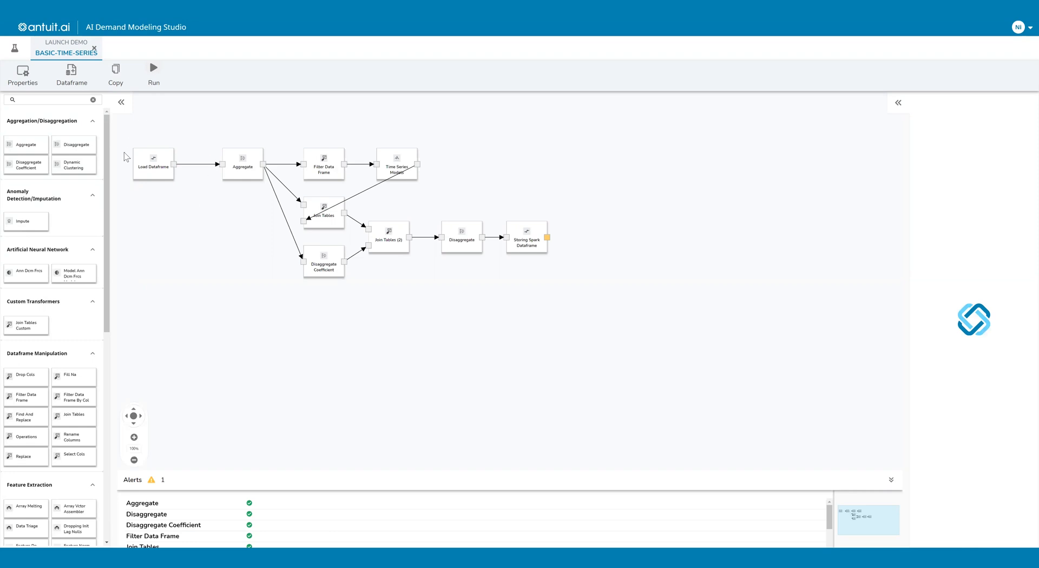
mouse_move(170, 214)
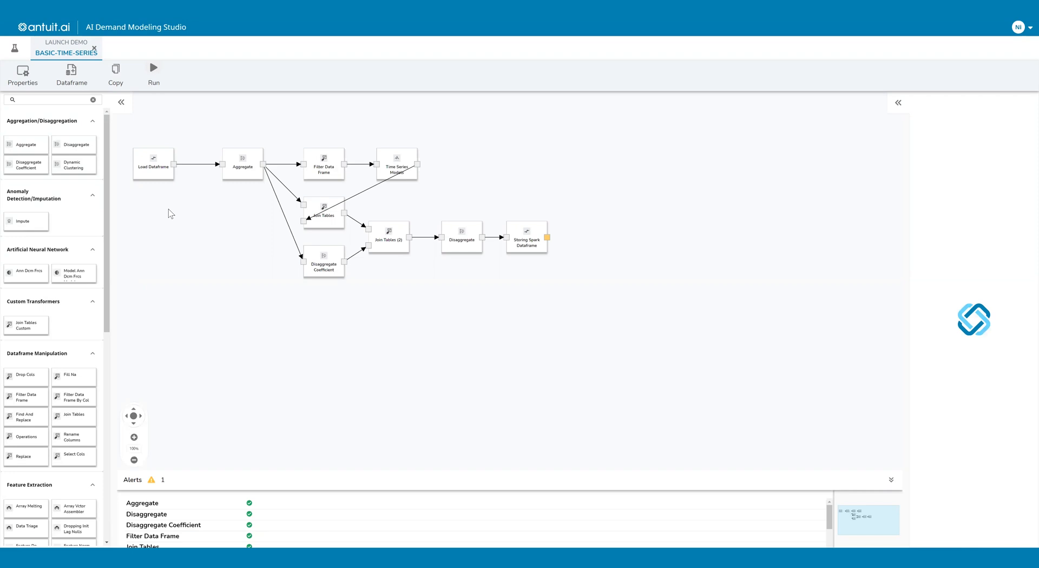
left_click(133, 438)
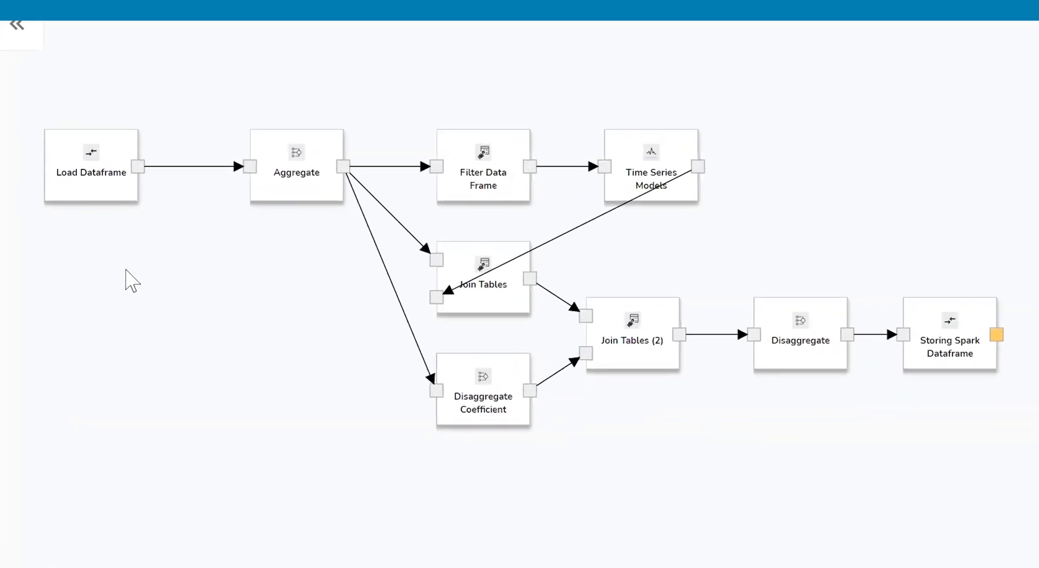
left_click(91, 164)
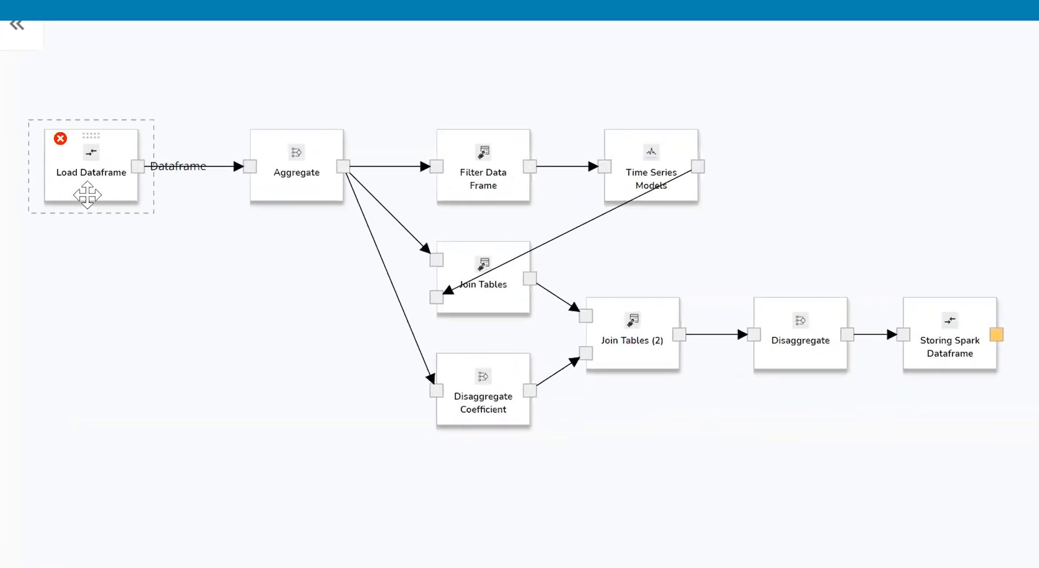
left_click(297, 173)
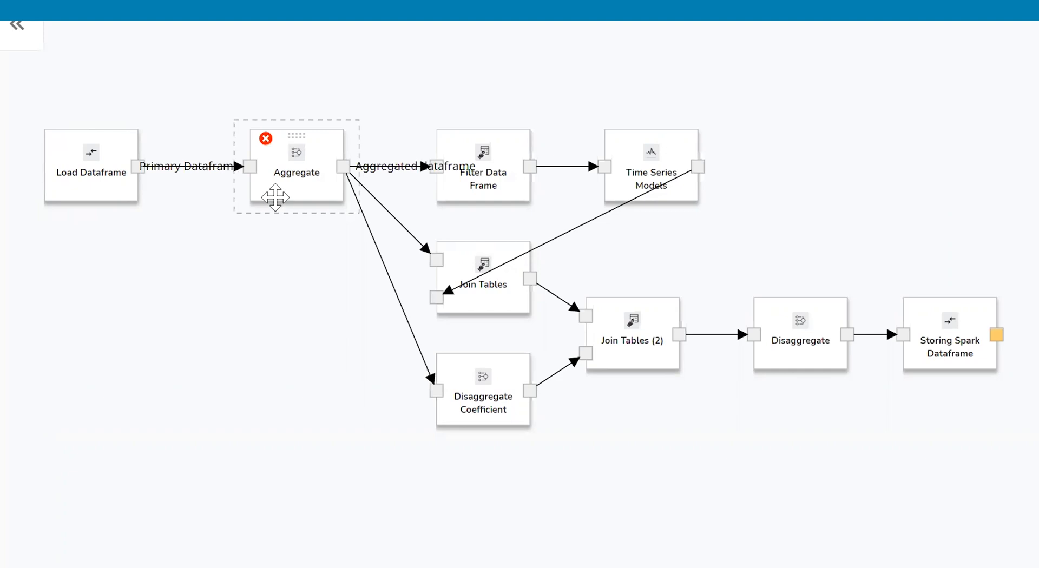
mouse_move(411, 205)
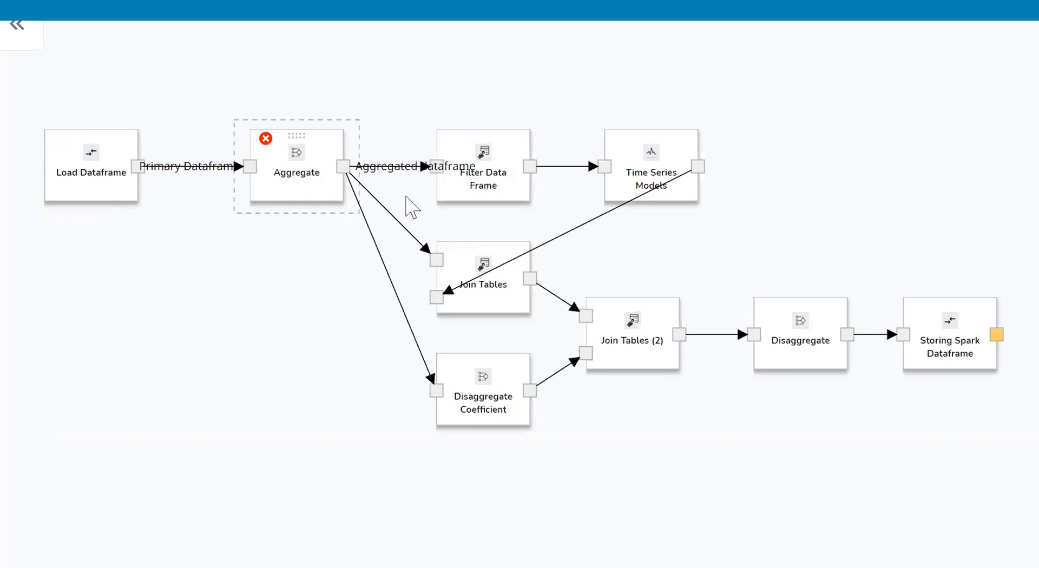
left_click(482, 164)
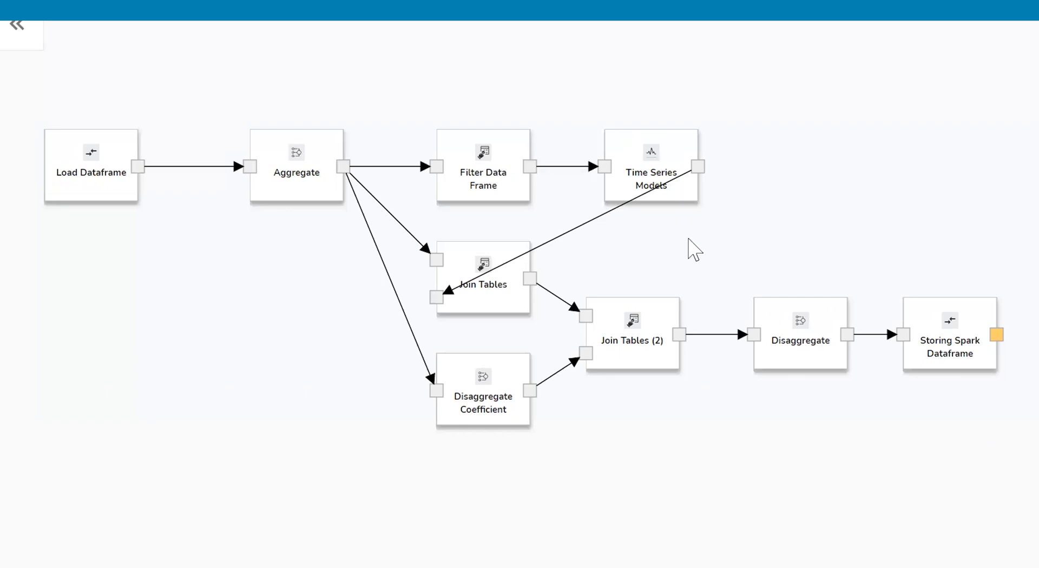
mouse_move(581, 262)
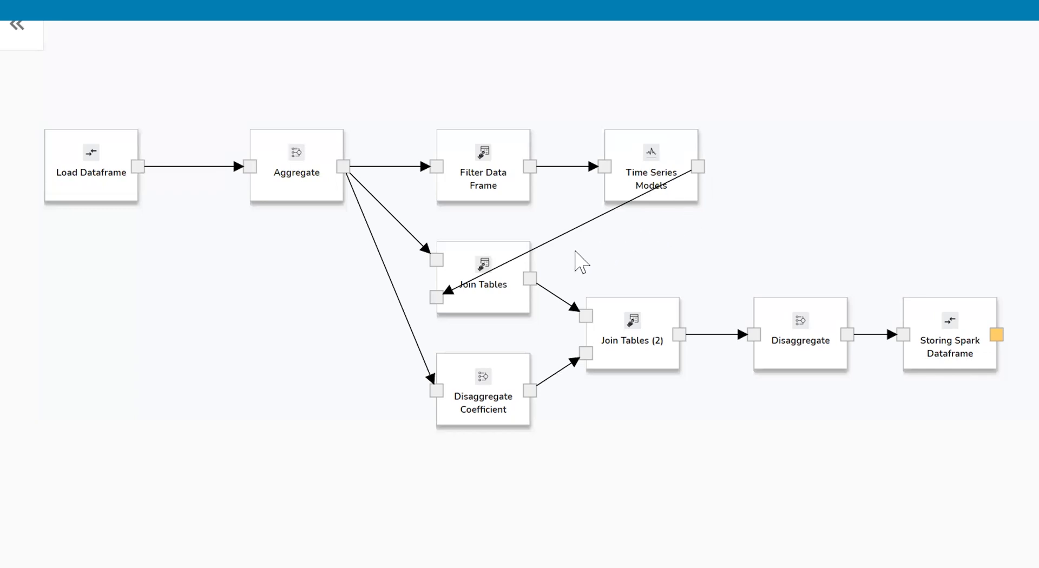
left_click(483, 391)
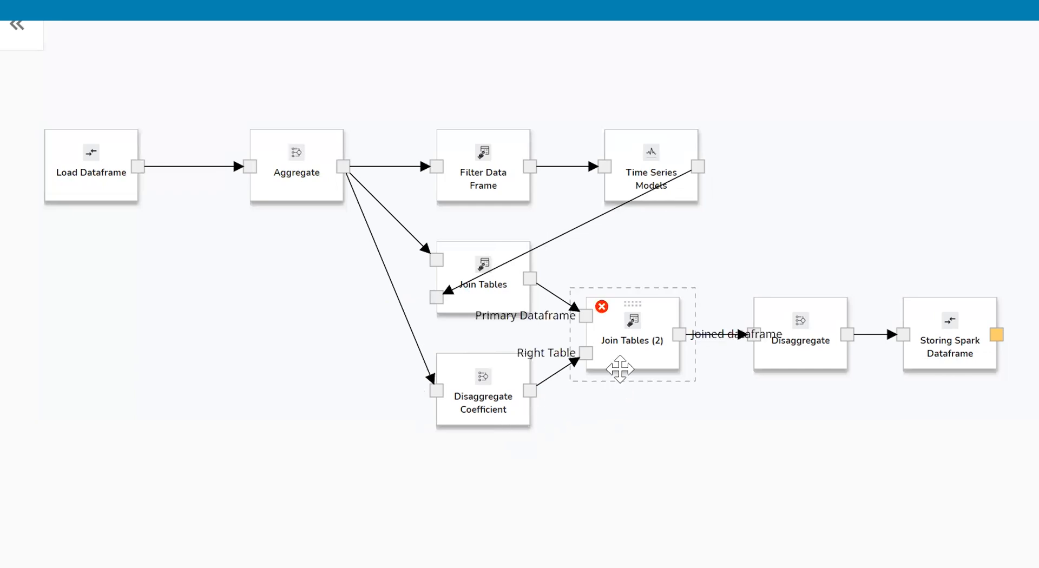
mouse_move(730, 384)
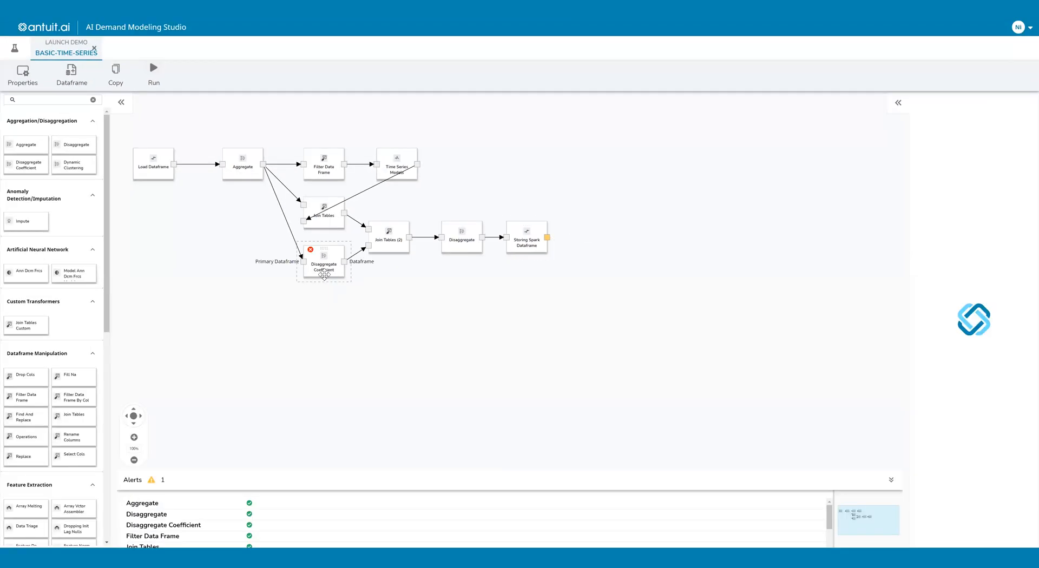
left_click(324, 262)
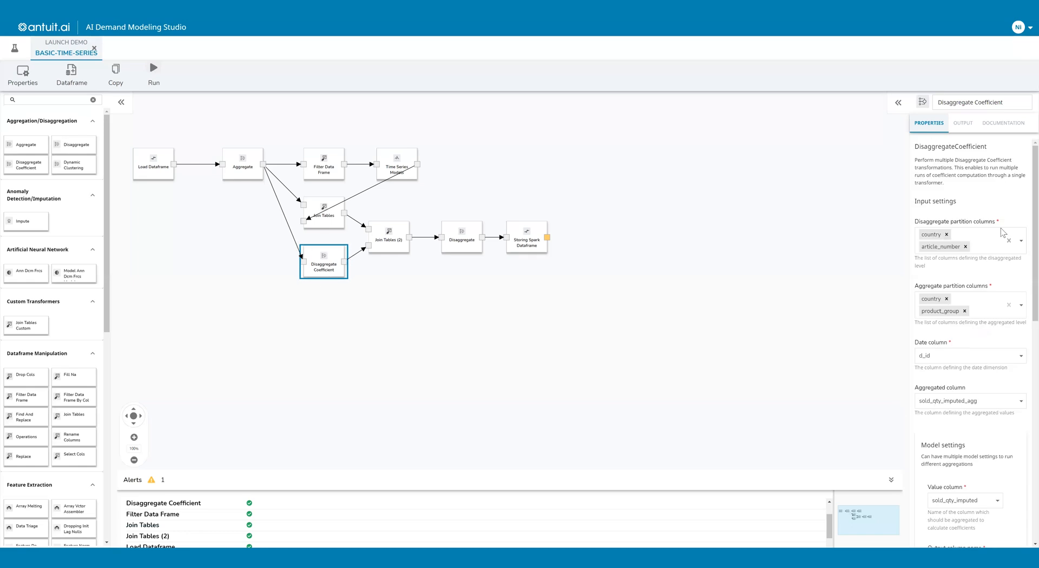
scroll("down", 3)
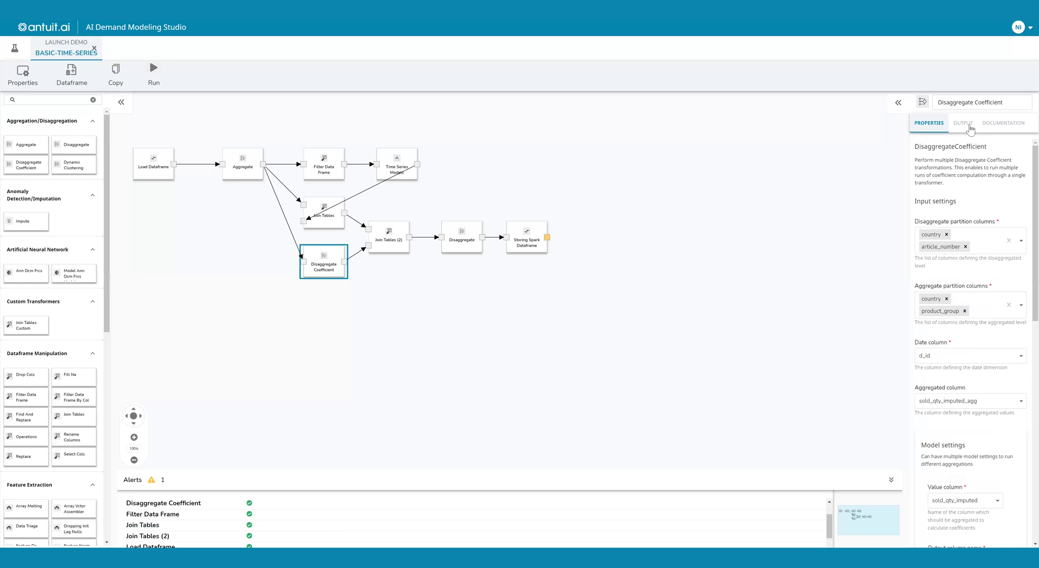
left_click(961, 124)
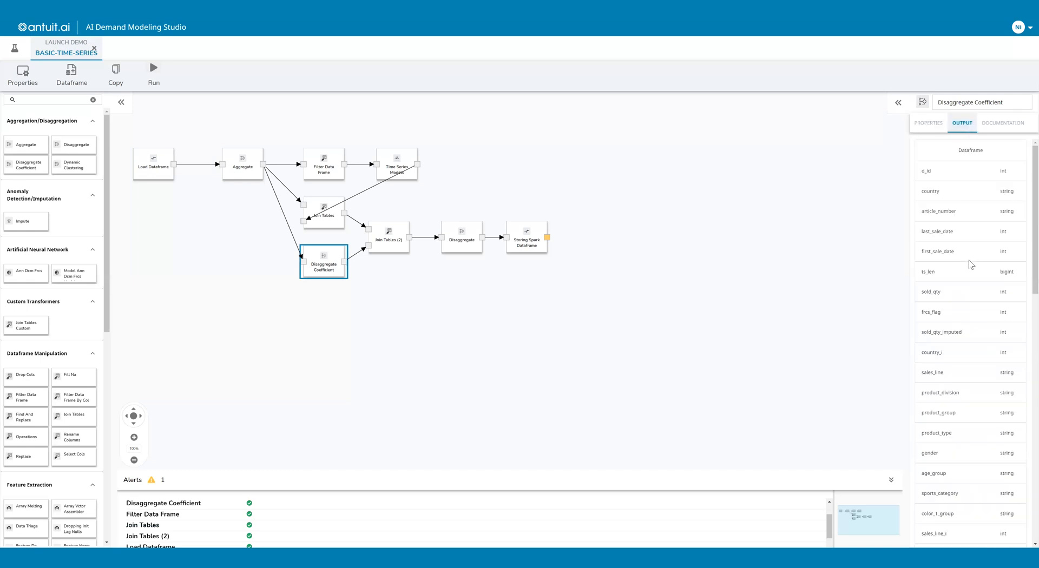
scroll("down", 3)
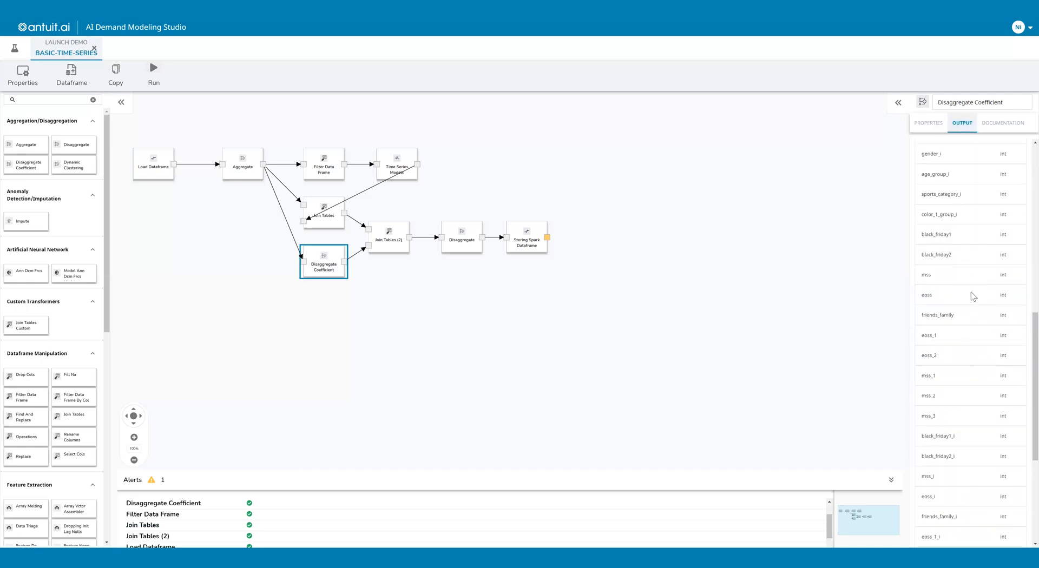
scroll("down", 3)
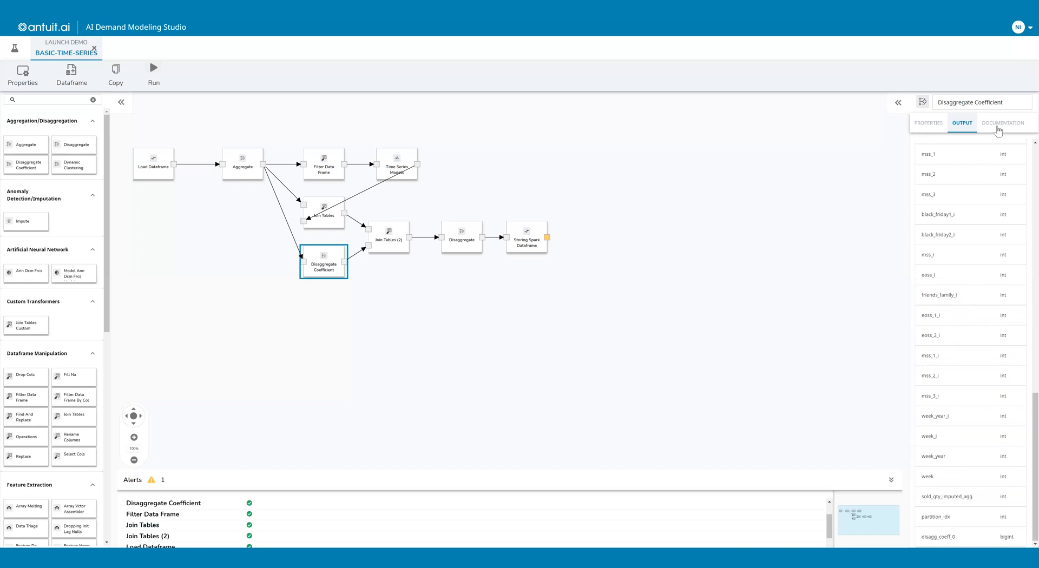
left_click(1005, 123)
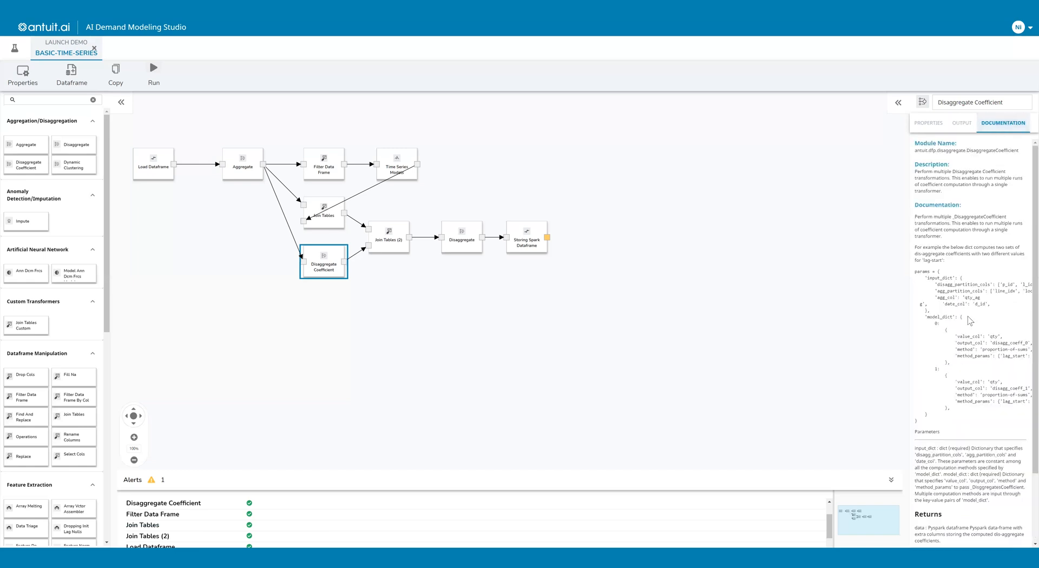
left_click(898, 103)
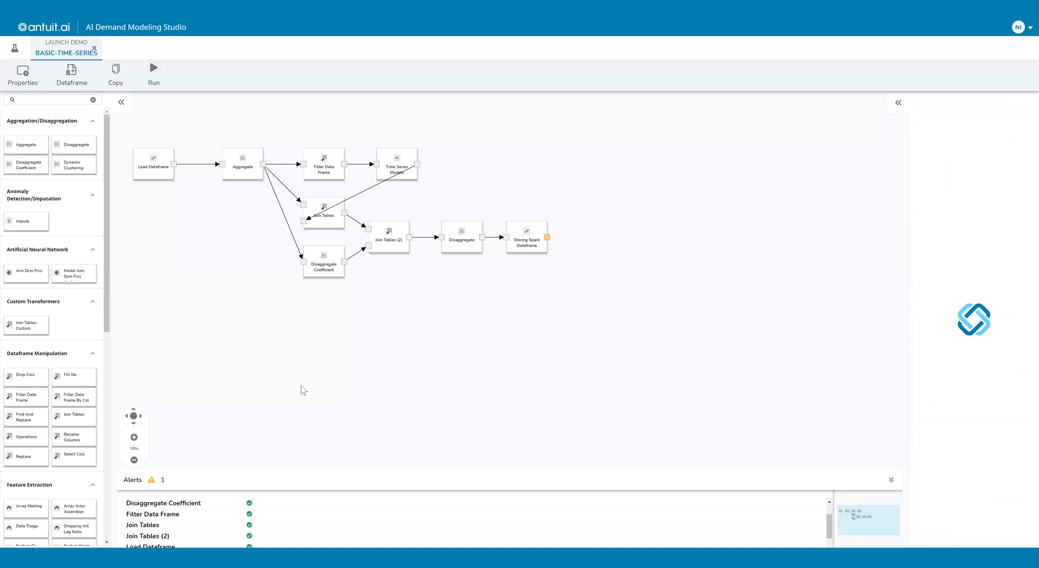
mouse_move(62, 144)
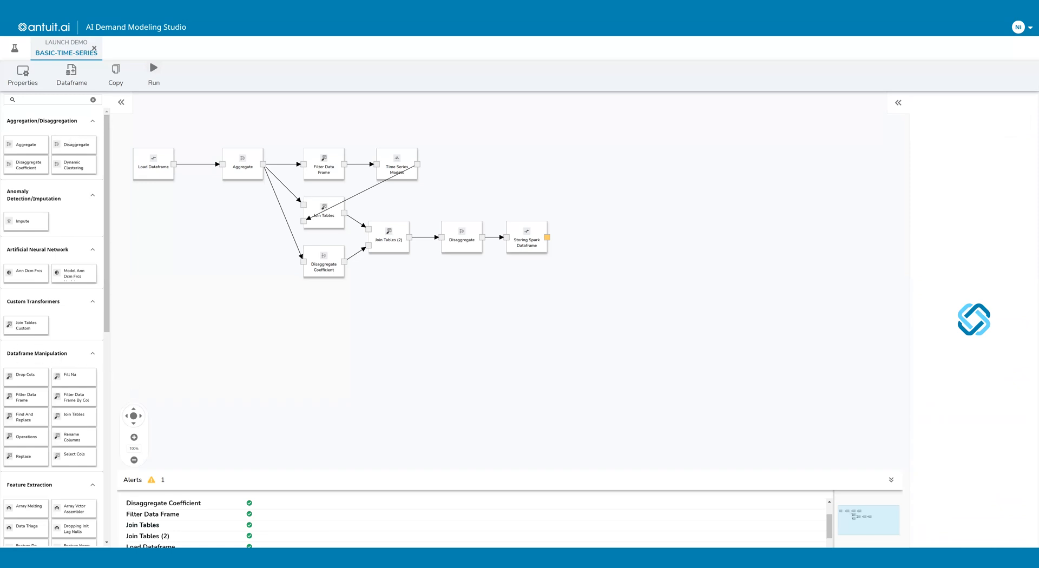
scroll("down", 3)
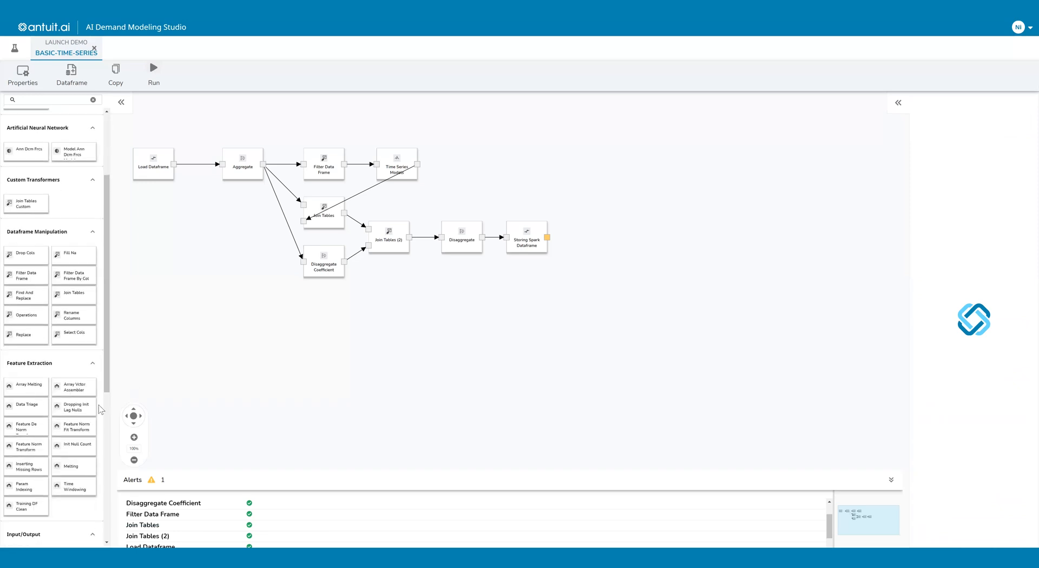
mouse_move(131, 356)
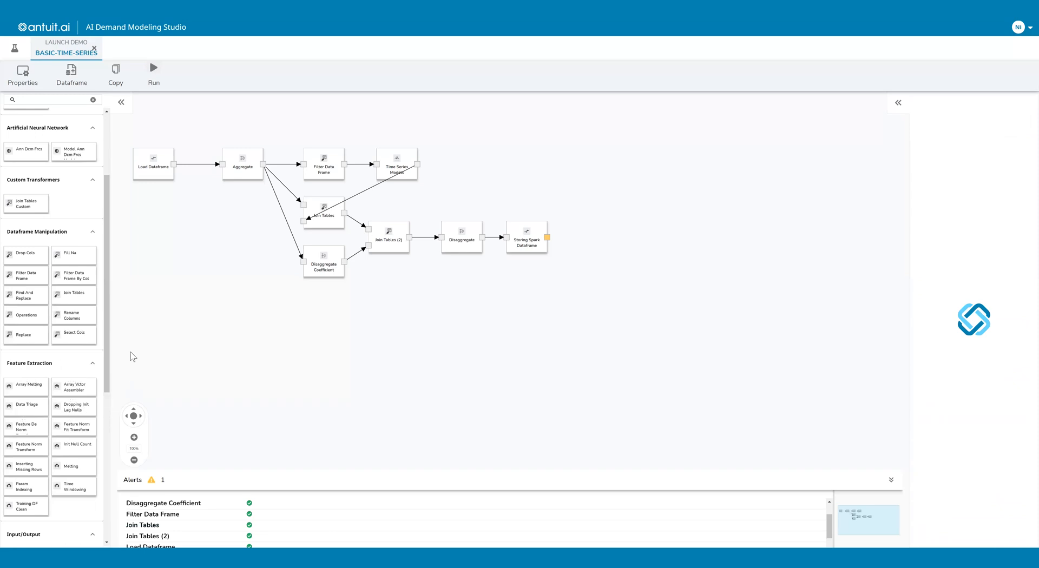
mouse_move(90, 143)
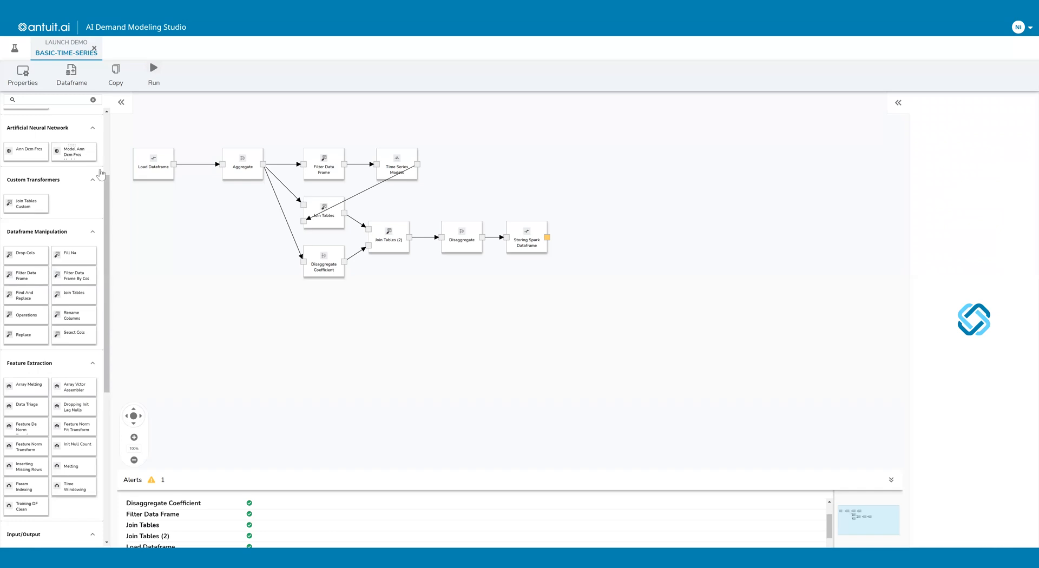
mouse_move(115, 192)
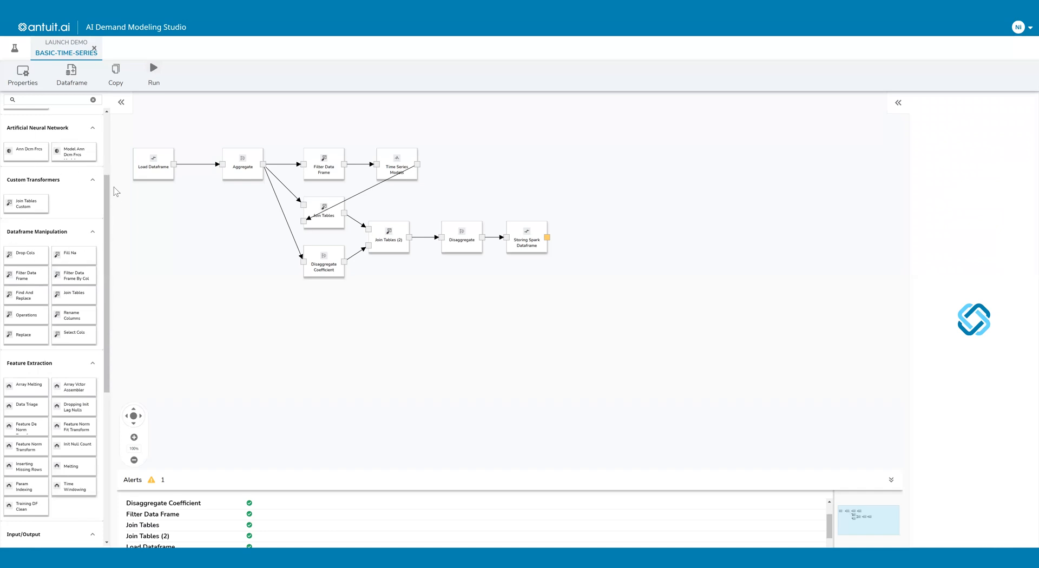
mouse_move(89, 234)
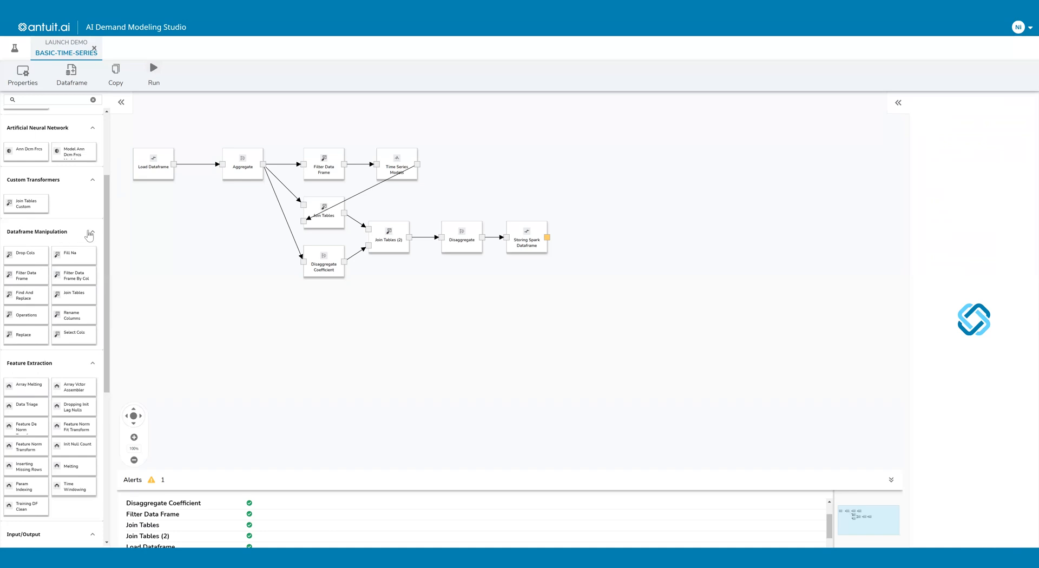
mouse_move(146, 240)
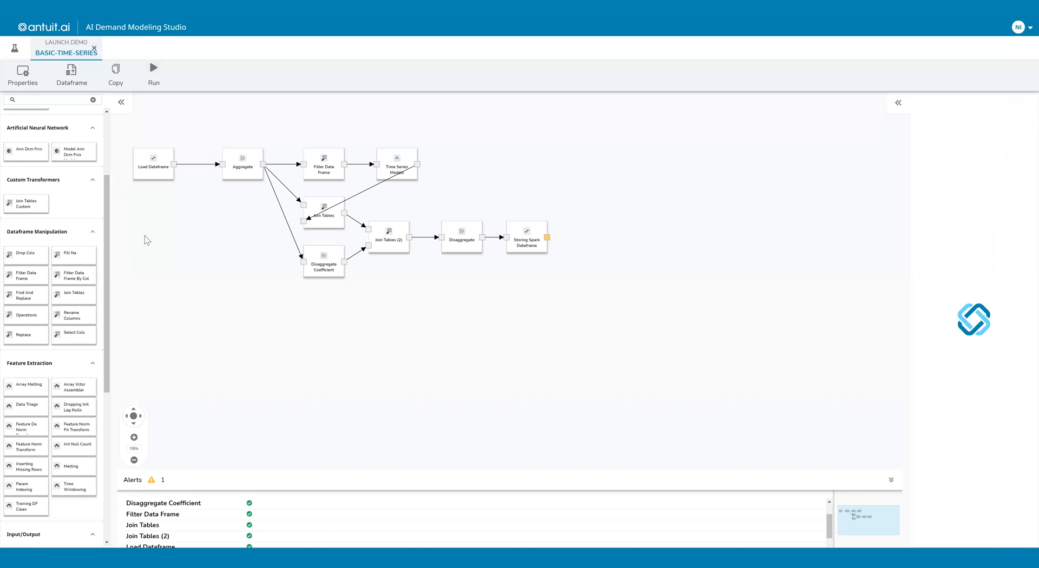